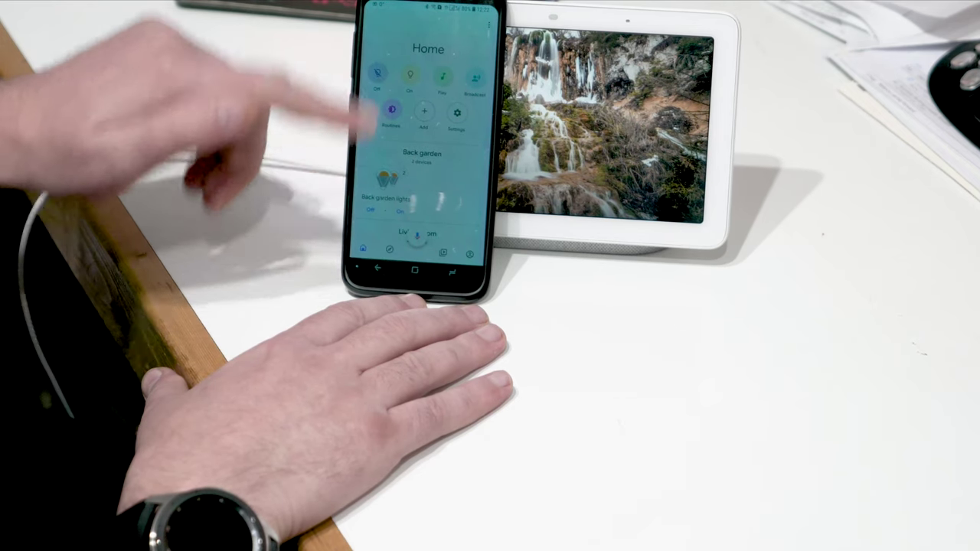
# Open Living Room home controls on the Nest Hub to show SAT and TV On/Off buttons.
pyautogui.scroll(-3)
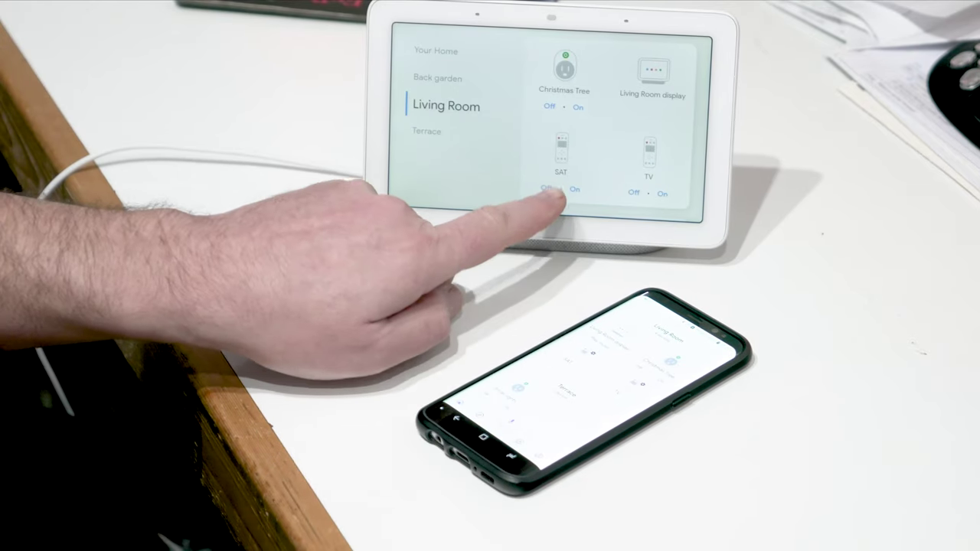
pyautogui.click(550, 189)
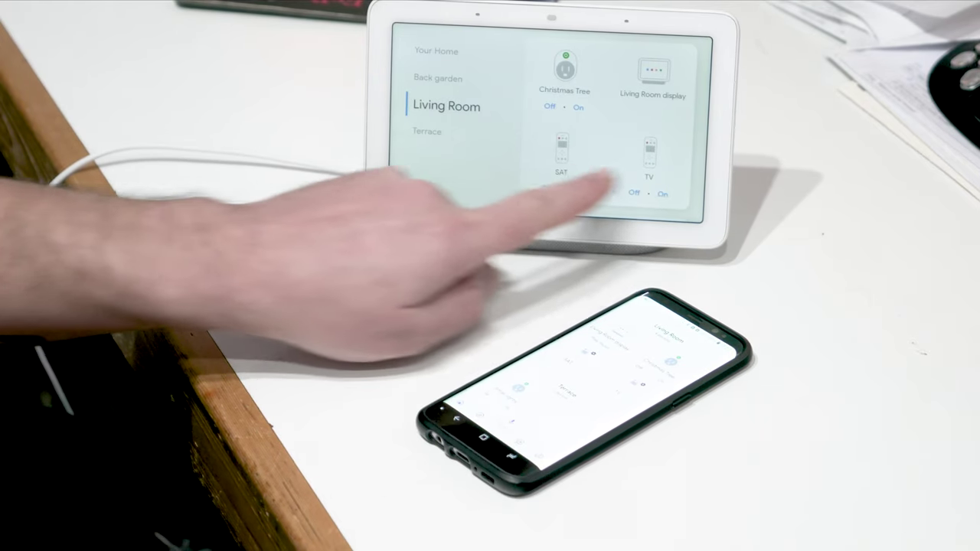